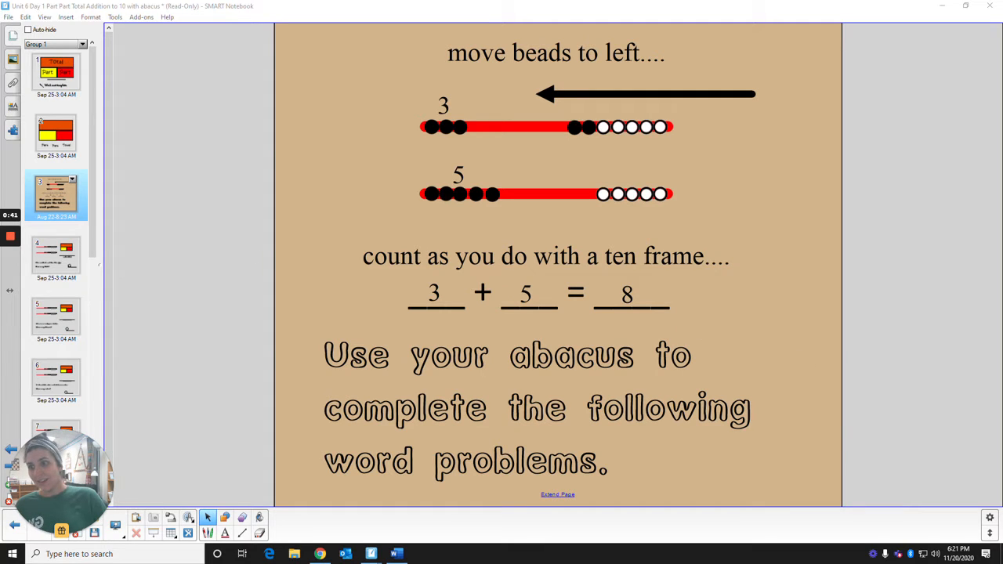
- Go to page 4, the five cardinals and two blue jays problem
{"action": "left_click", "coordinate": [56, 256]}
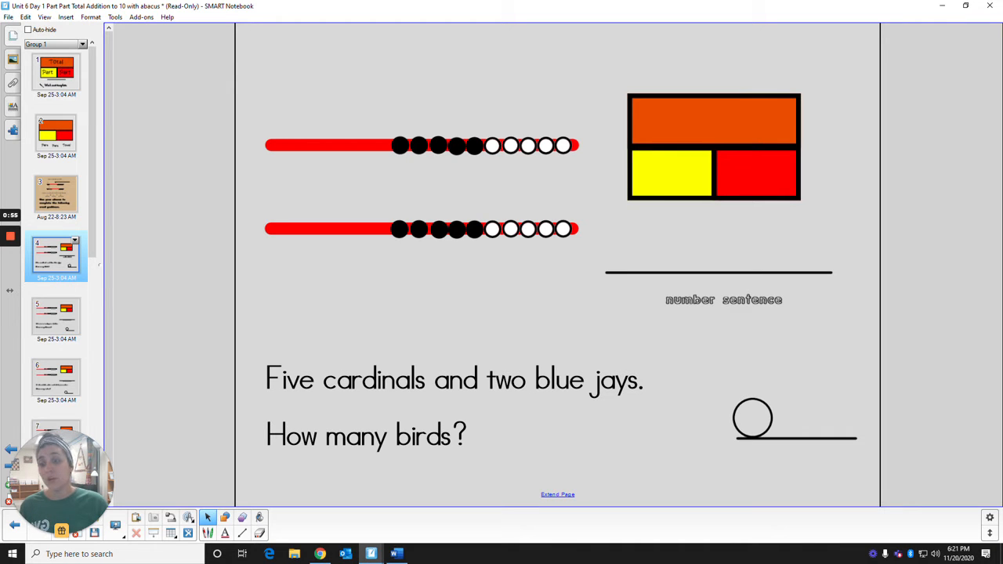
{"action": "mouse_move", "coordinate": [208, 518]}
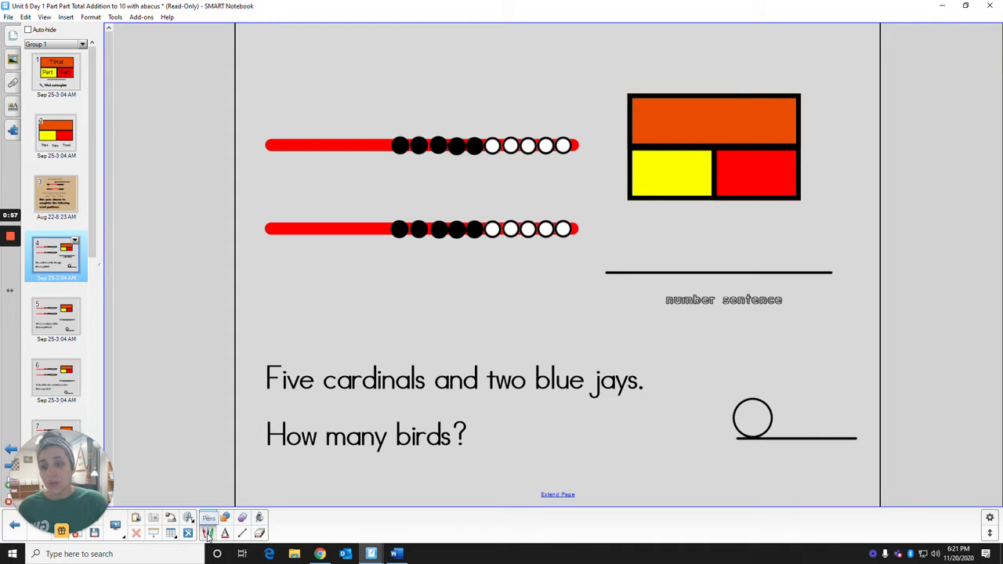
- Ink loops around both abacus rods and the part-part-total mat with the pen
{"action": "left_click", "coordinate": [208, 517]}
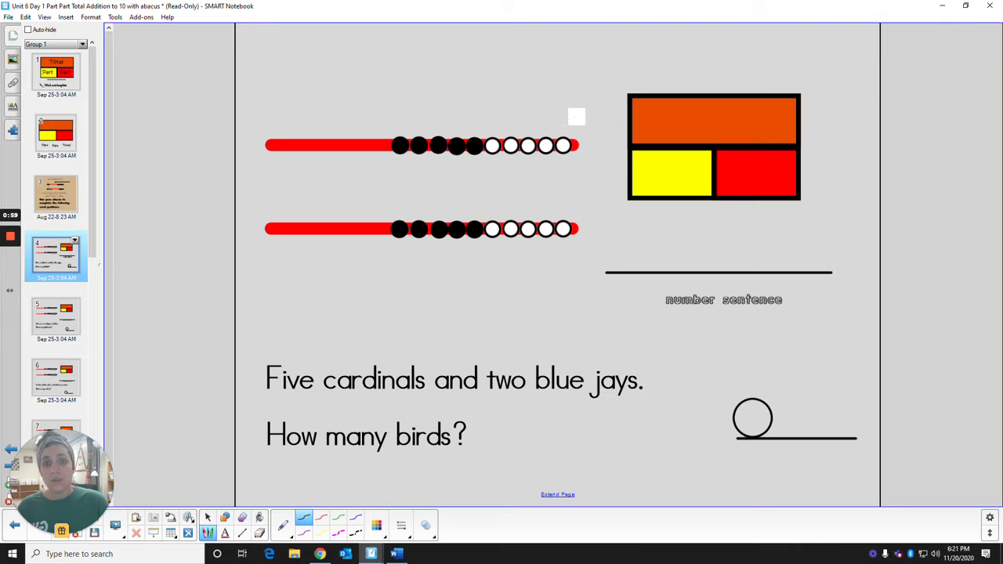
{"action": "left_click_drag", "start_coordinate": [576, 115], "coordinate": [243, 145]}
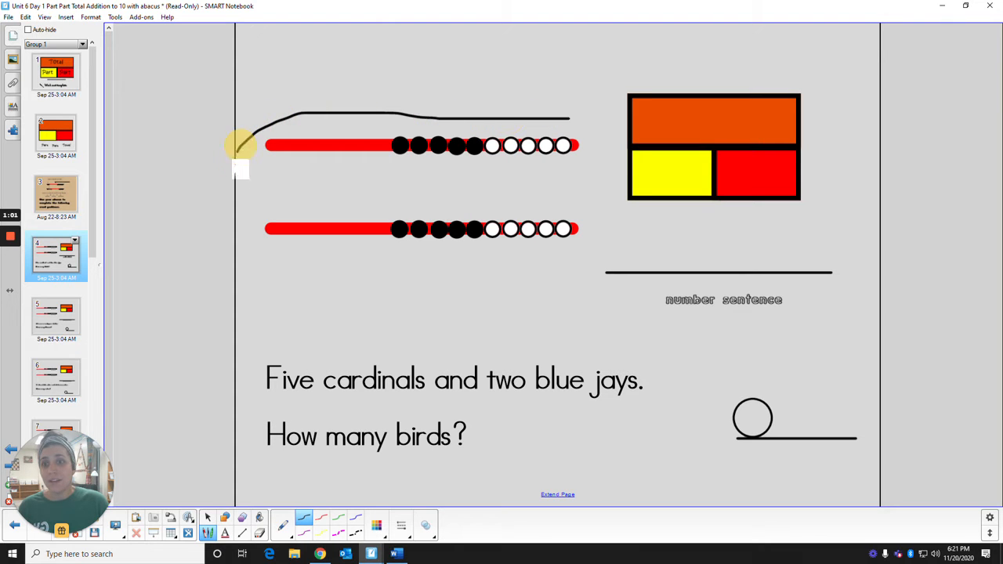
{"action": "left_click_drag", "start_coordinate": [243, 149], "coordinate": [603, 185]}
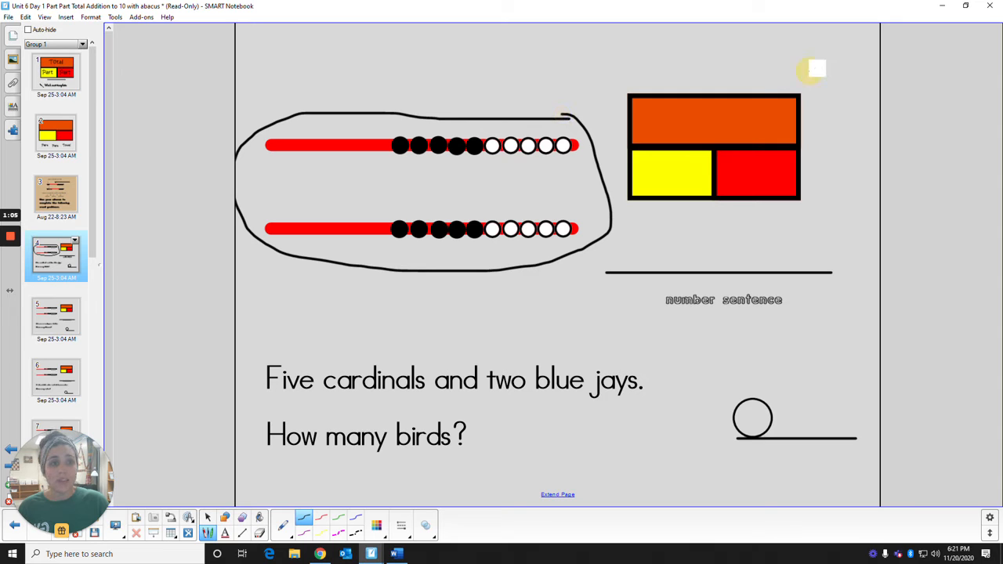
{"action": "left_click_drag", "start_coordinate": [814, 69], "coordinate": [619, 200]}
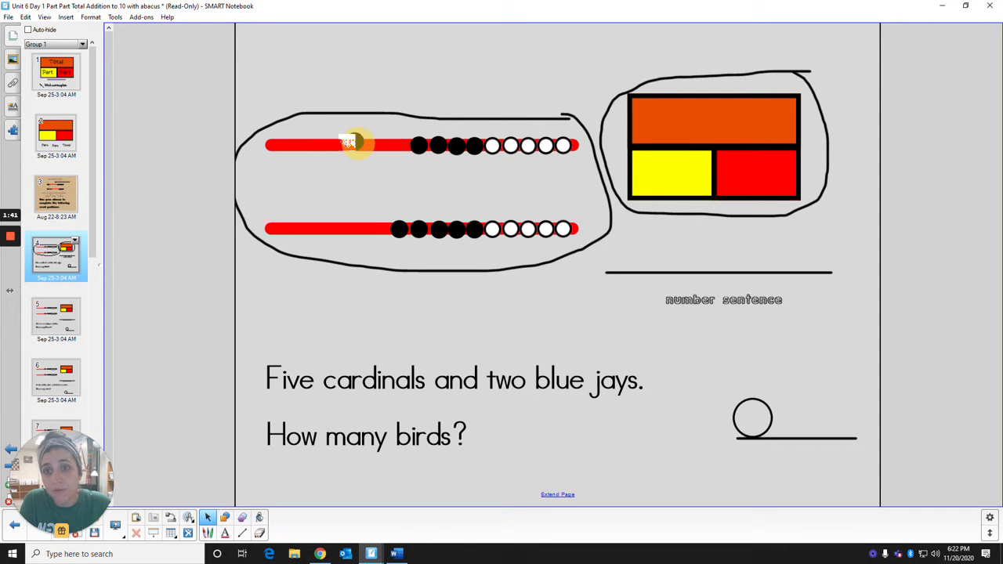
- Slide five top-rod beads left to represent the five cardinals
{"action": "left_click_drag", "start_coordinate": [356, 145], "coordinate": [274, 145]}
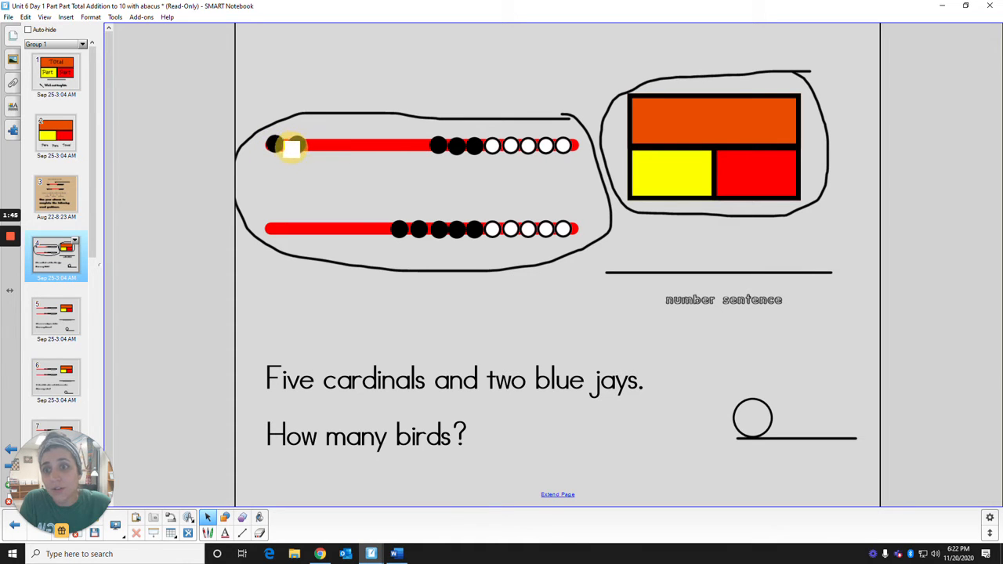
{"action": "left_click_drag", "start_coordinate": [291, 145], "coordinate": [439, 145]}
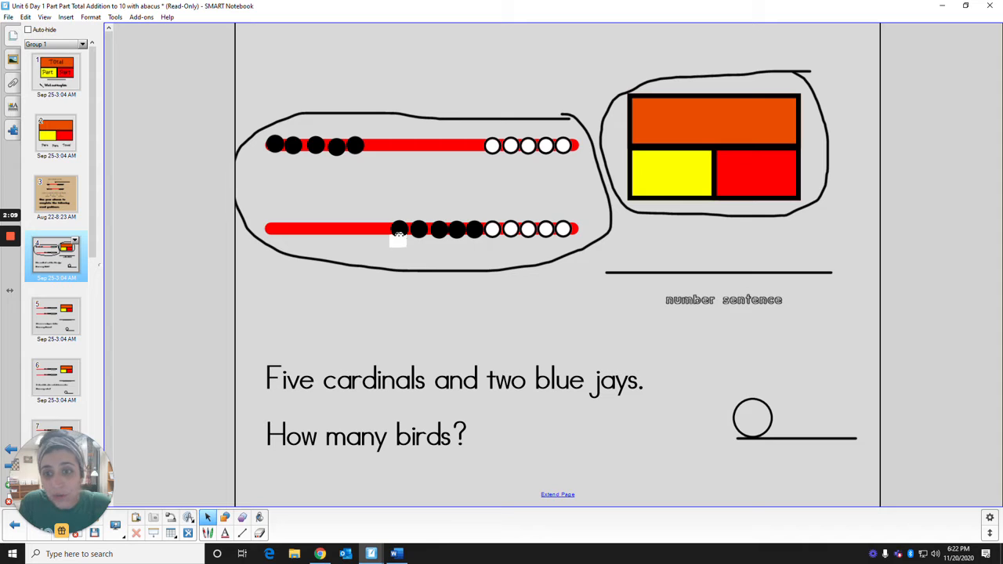
- Slide two bottom-rod beads left to represent the two blue jays
{"action": "left_click_drag", "start_coordinate": [399, 229], "coordinate": [274, 229]}
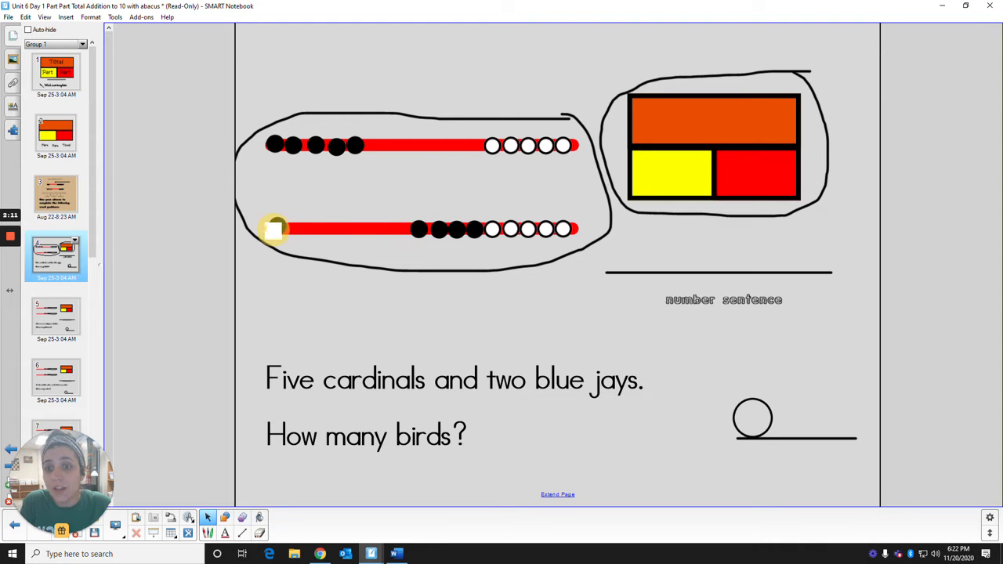
{"action": "left_click_drag", "start_coordinate": [274, 228], "coordinate": [380, 230]}
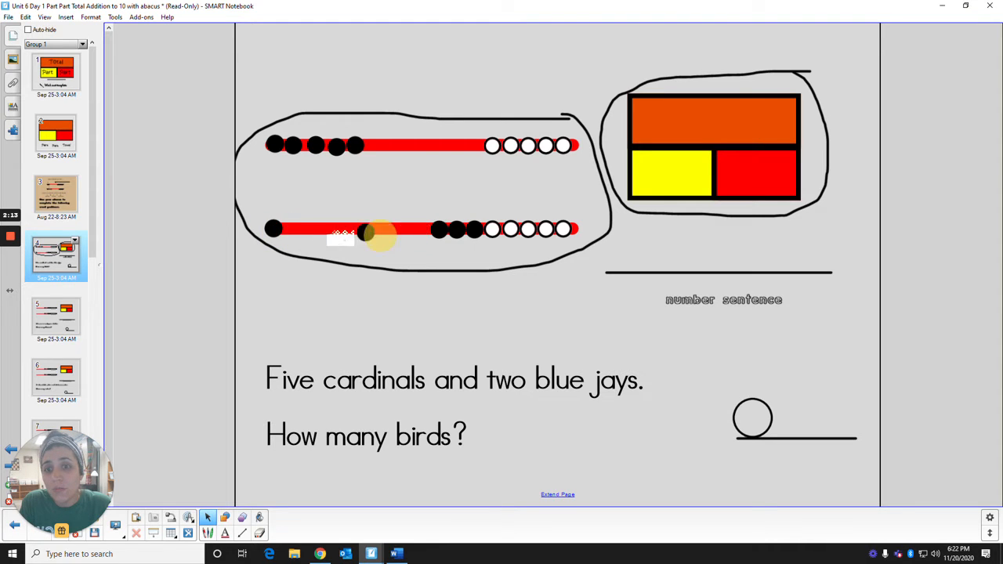
{"action": "left_click_drag", "start_coordinate": [380, 235], "coordinate": [286, 228]}
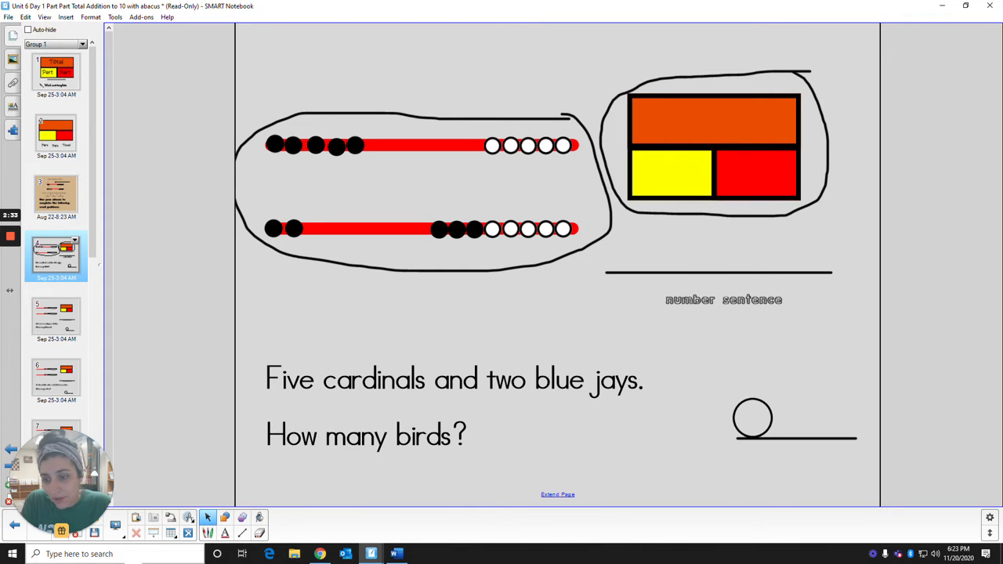
- Handwrite 7, 5 and 2 in the boxes and 5 + 2 = 7 with the pen
{"action": "left_click", "coordinate": [208, 517]}
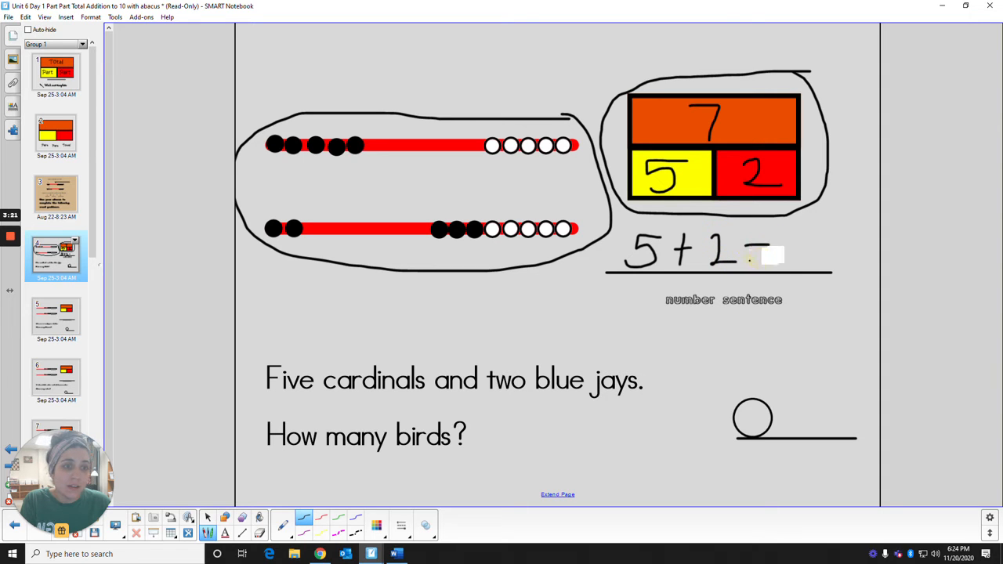
{"action": "left_click", "coordinate": [791, 255]}
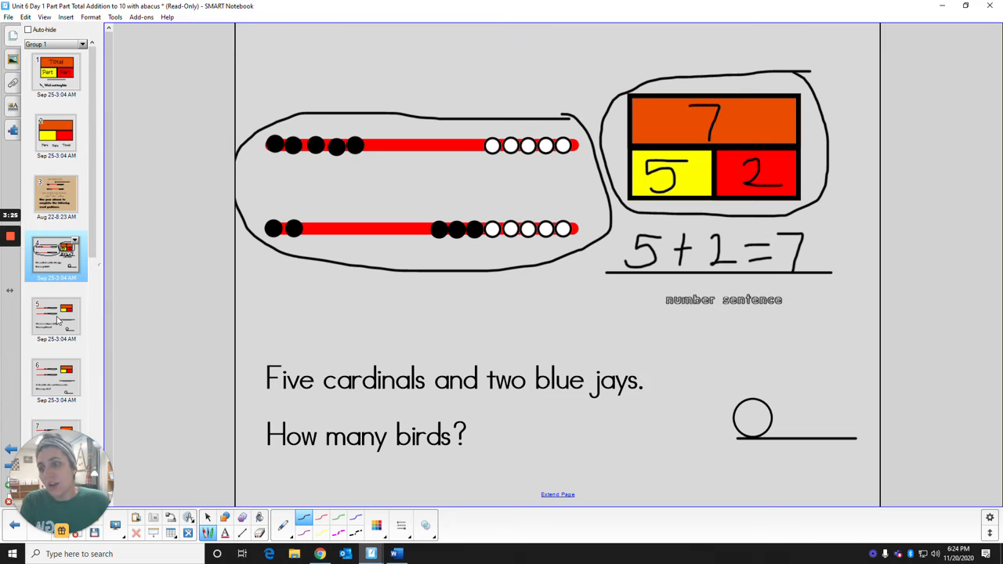
- Open page 5, roses and daisies, and slide five top-rod beads left
{"action": "left_click", "coordinate": [56, 318]}
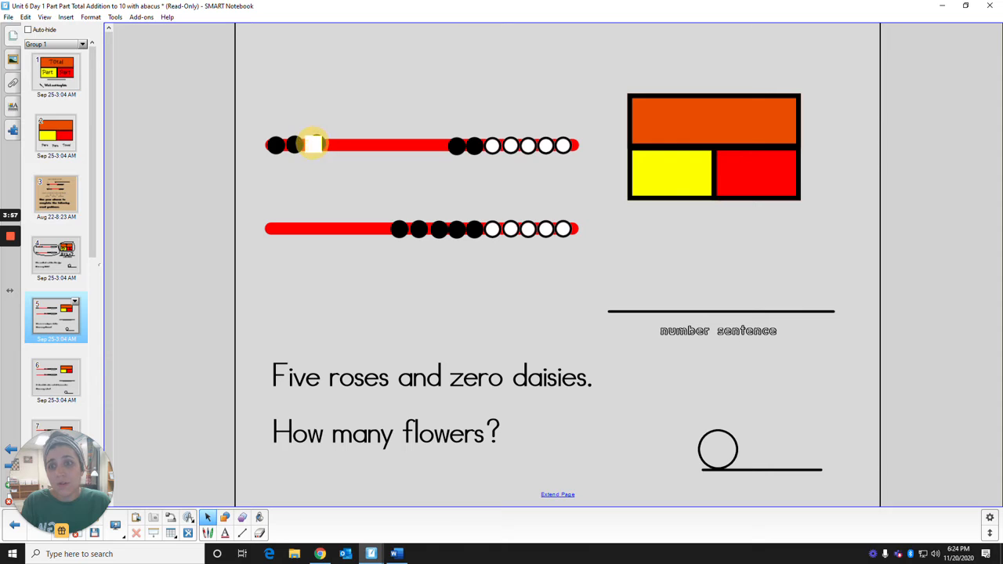
{"action": "left_click_drag", "start_coordinate": [314, 144], "coordinate": [333, 144]}
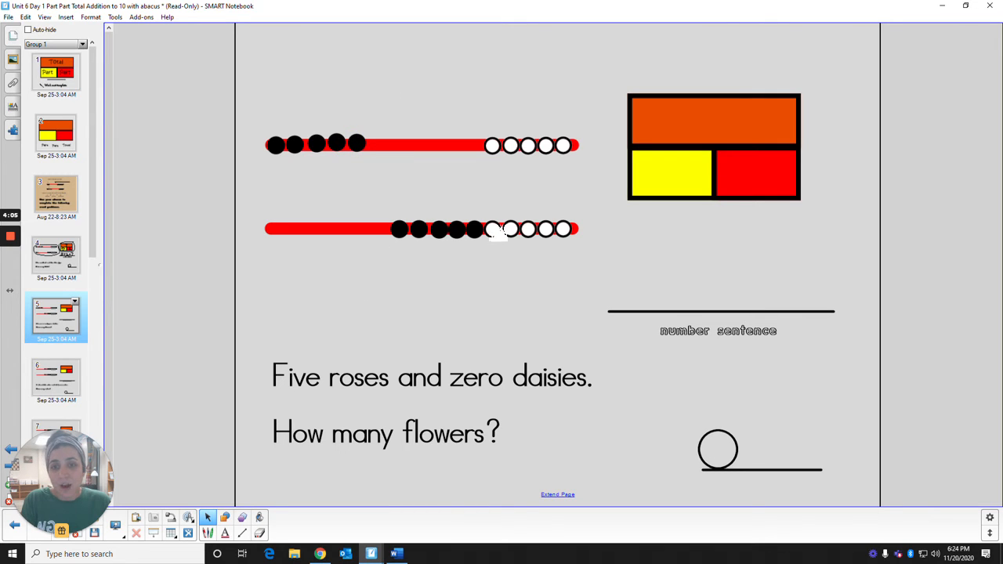
{"action": "mouse_move", "coordinate": [310, 228]}
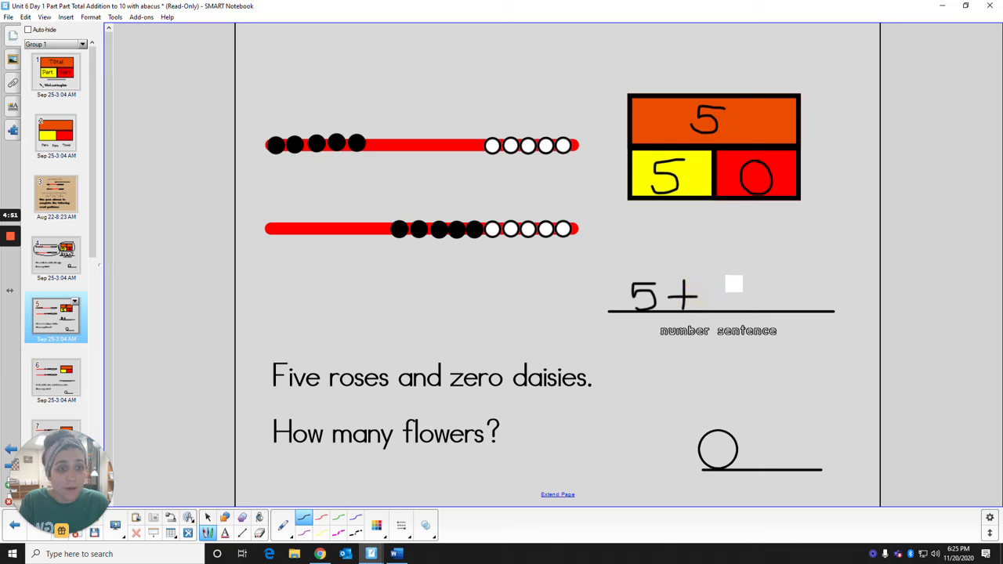
- Handwrite '= 5' after '5 + 0' on the number sentence line
{"action": "left_click", "coordinate": [724, 296]}
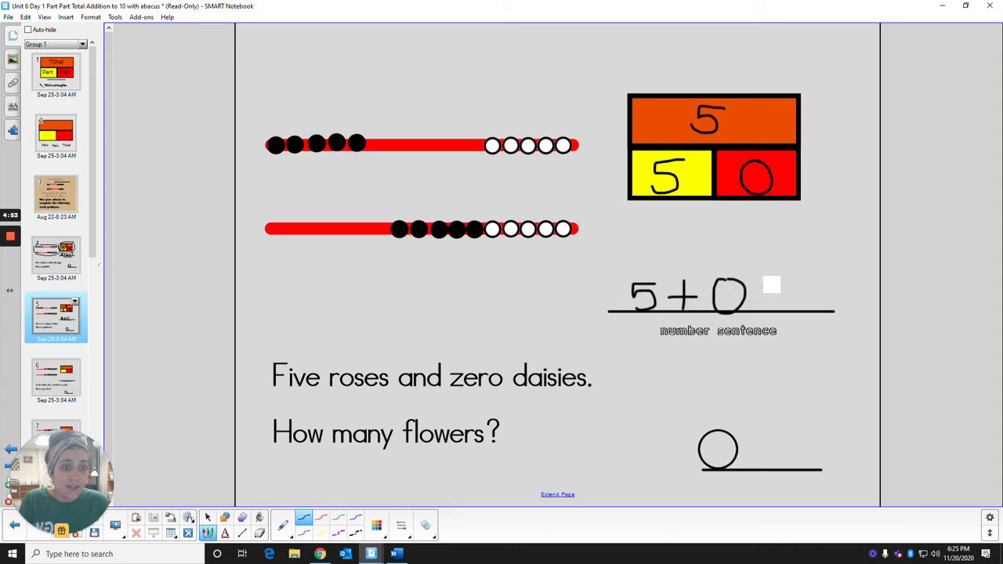
{"action": "left_click", "coordinate": [772, 293]}
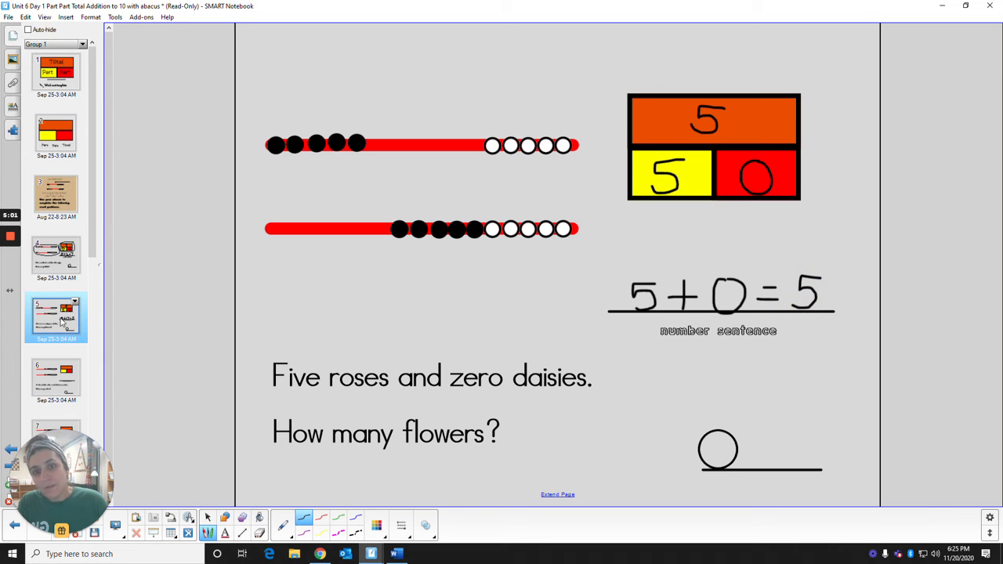
- Open page 6, the cakes problem, and slide three top-rod beads left
{"action": "left_click", "coordinate": [56, 380]}
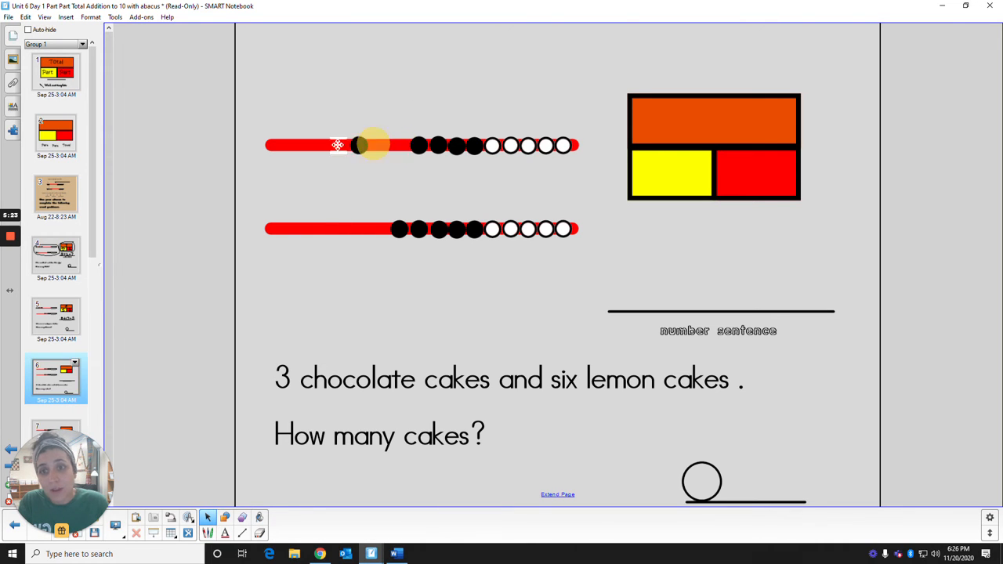
{"action": "left_click_drag", "start_coordinate": [368, 145], "coordinate": [276, 145]}
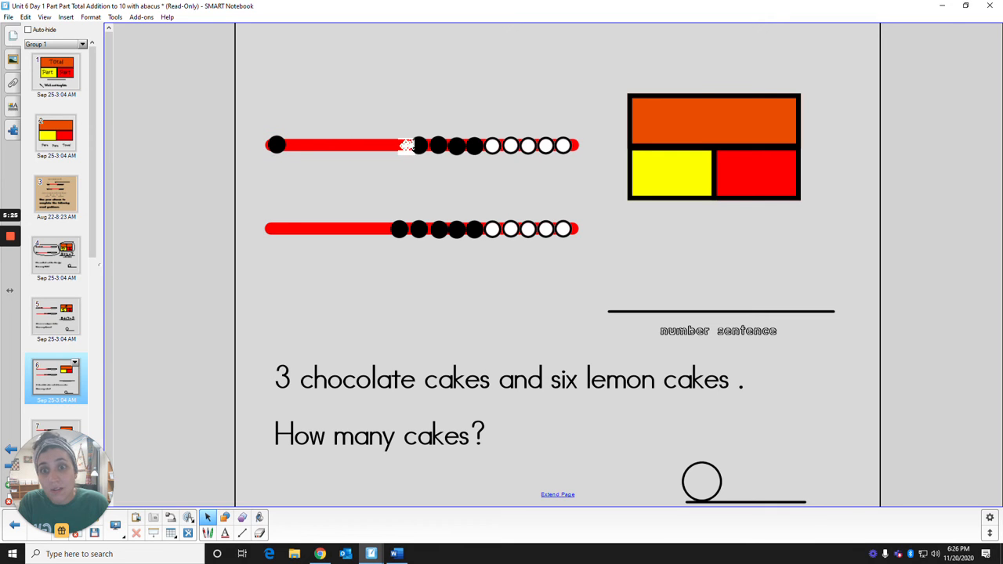
{"action": "left_click_drag", "start_coordinate": [411, 145], "coordinate": [289, 145]}
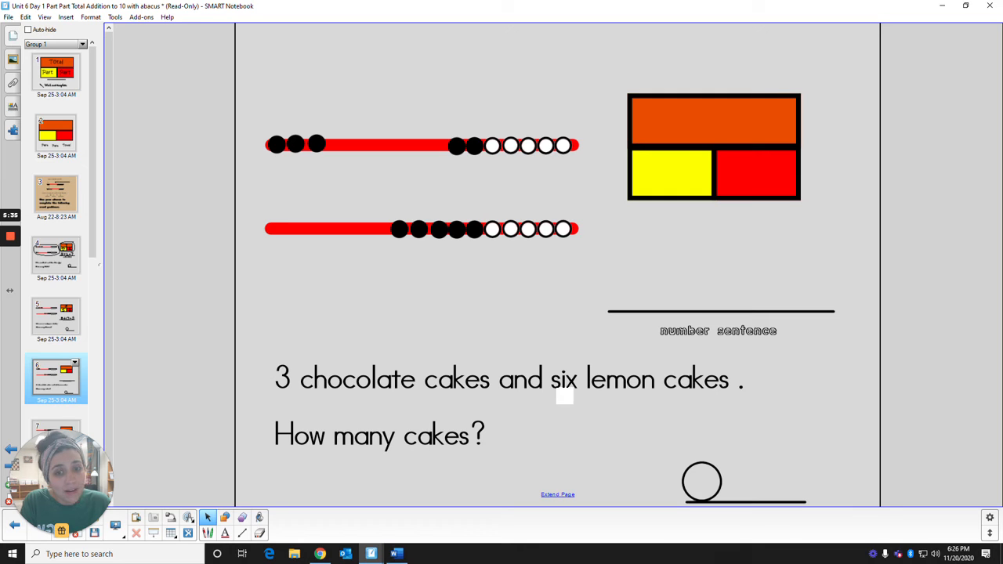
- Slide six bottom-rod beads left for the six lemon cakes
{"action": "left_click", "coordinate": [510, 407]}
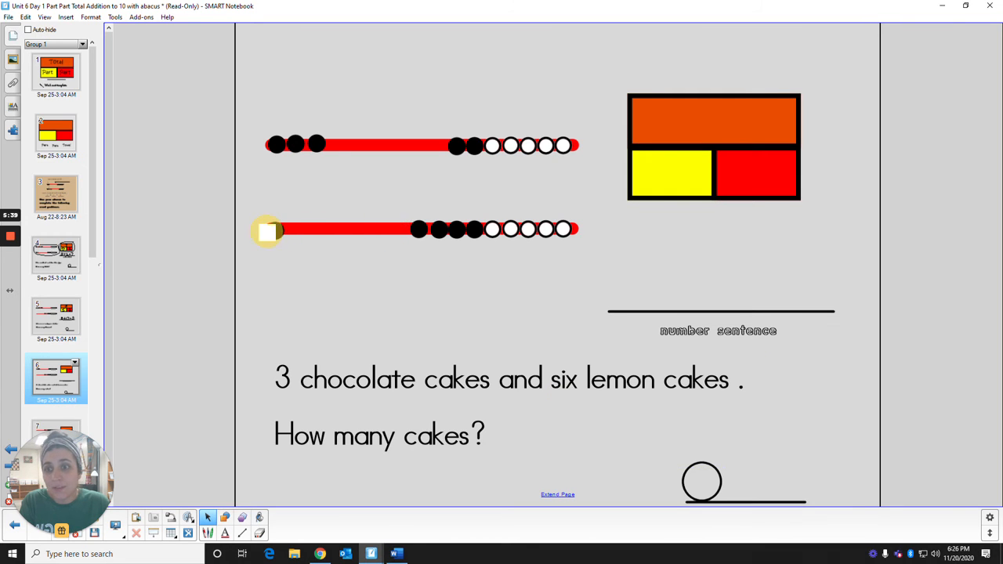
{"action": "left_click_drag", "start_coordinate": [268, 230], "coordinate": [313, 237]}
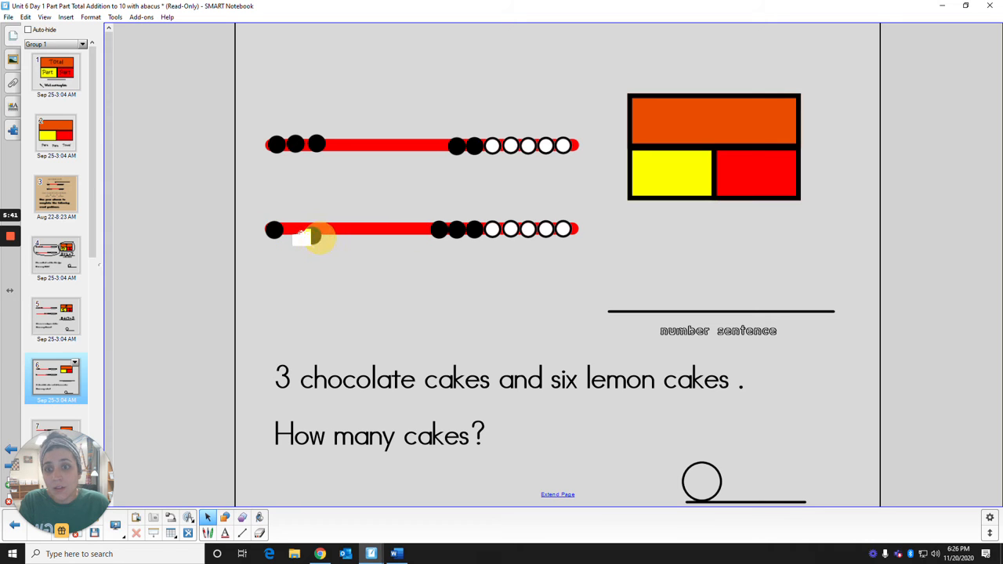
{"action": "left_click_drag", "start_coordinate": [314, 235], "coordinate": [435, 231]}
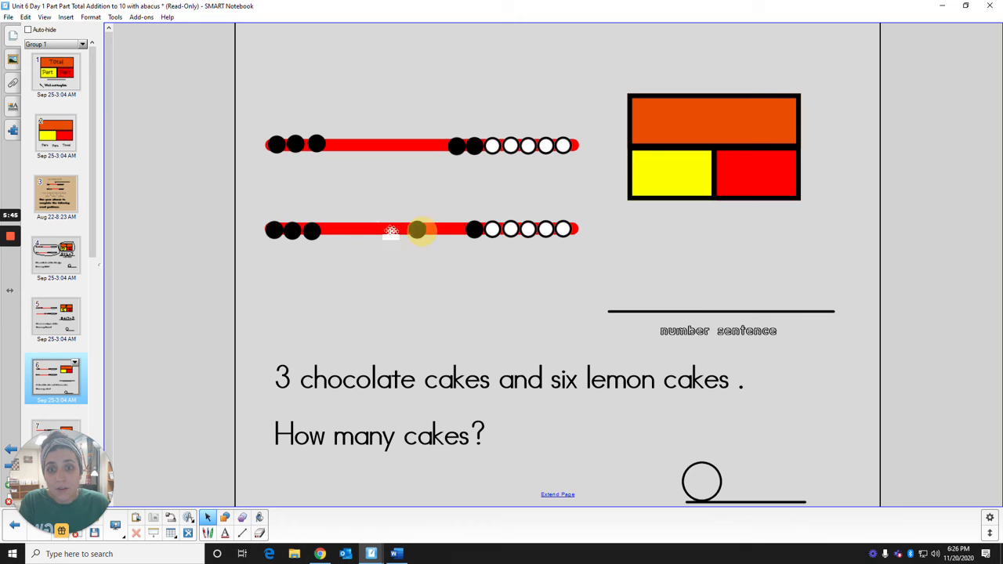
{"action": "left_click_drag", "start_coordinate": [419, 230], "coordinate": [474, 230]}
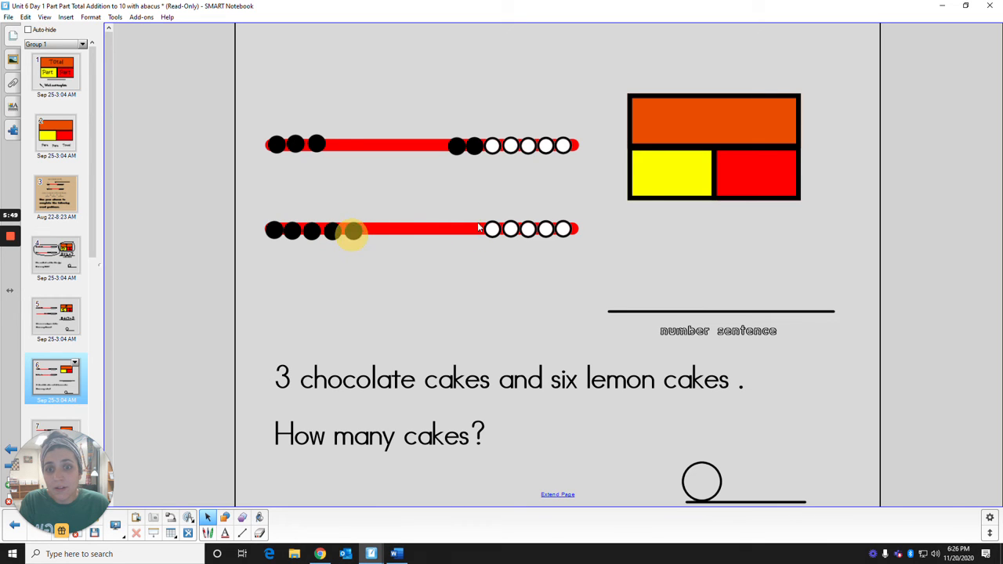
{"action": "left_click_drag", "start_coordinate": [351, 229], "coordinate": [372, 230]}
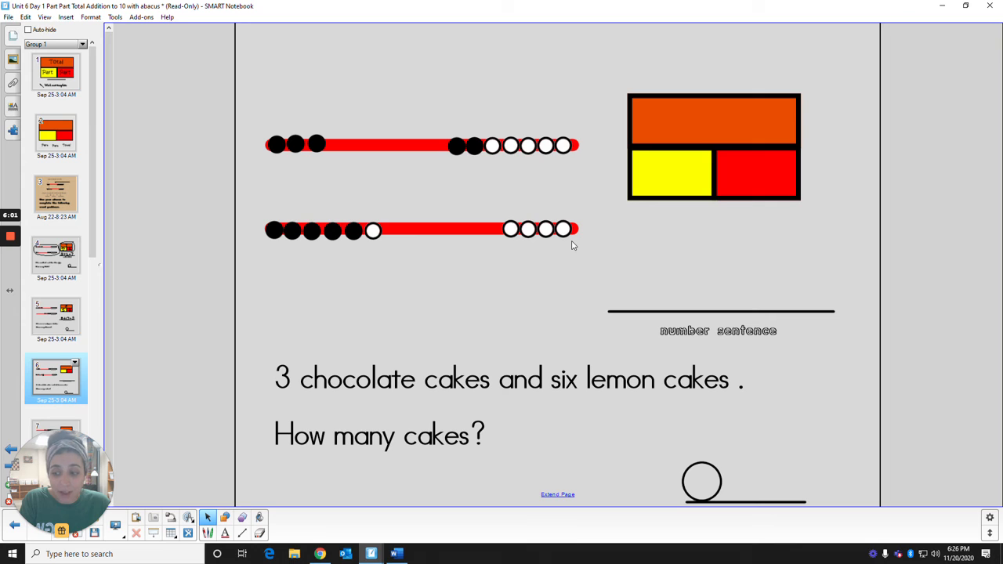
{"action": "mouse_move", "coordinate": [392, 243]}
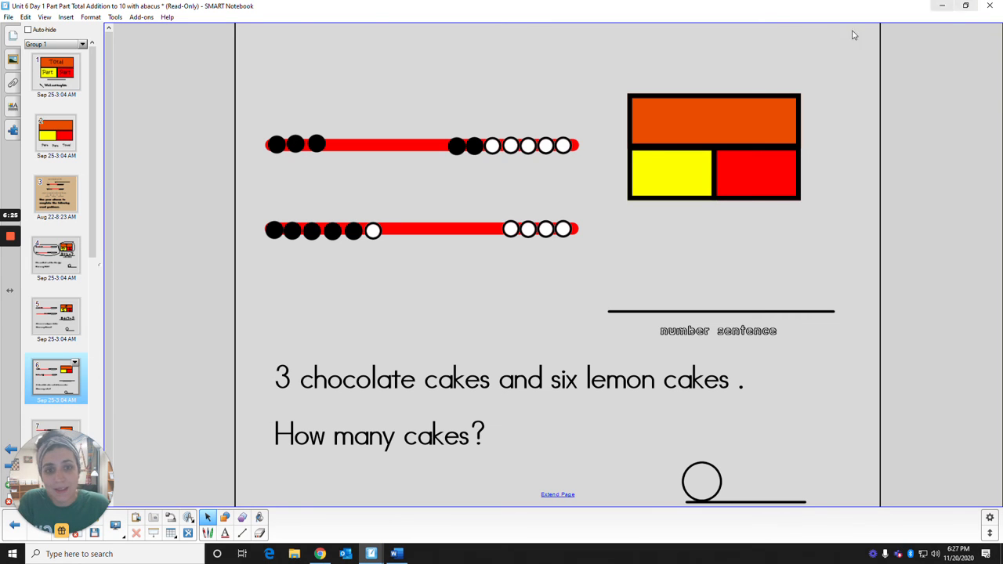
- Handwrite 9, 3 and 6 in the boxes and 3 + 6 = 9 with the pen
{"action": "left_click", "coordinate": [208, 517]}
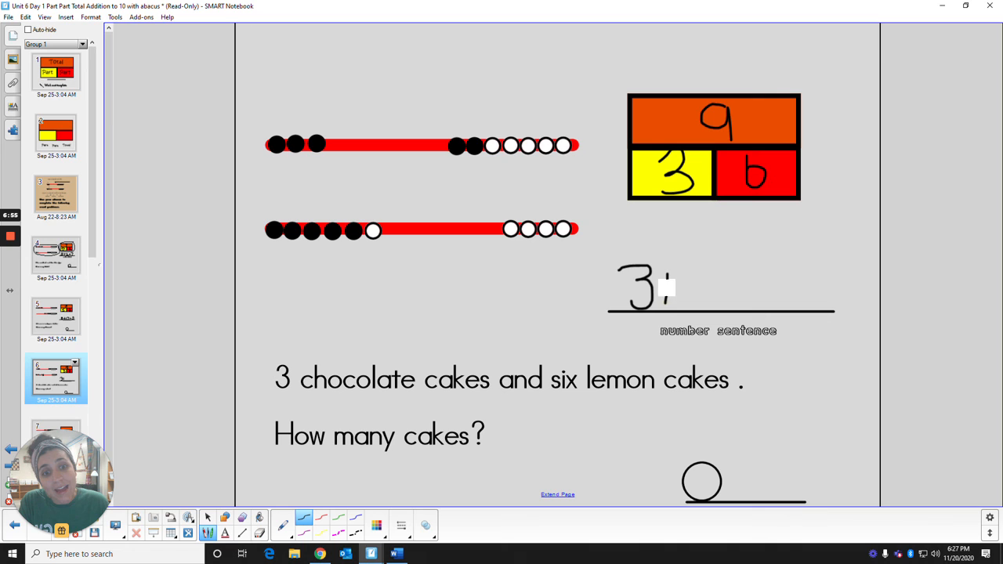
{"action": "left_click", "coordinate": [670, 286]}
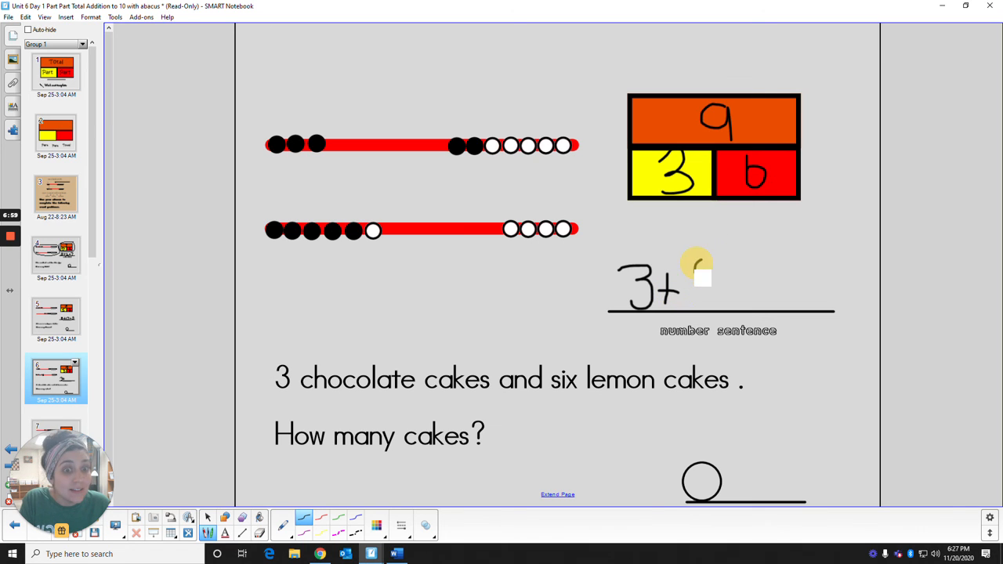
{"action": "left_click", "coordinate": [697, 282]}
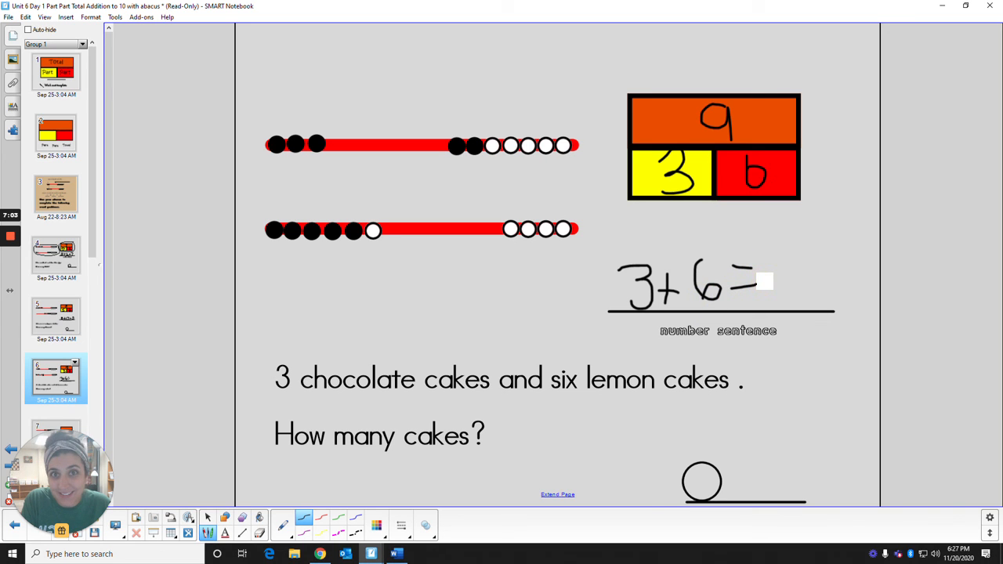
{"action": "left_click", "coordinate": [791, 270]}
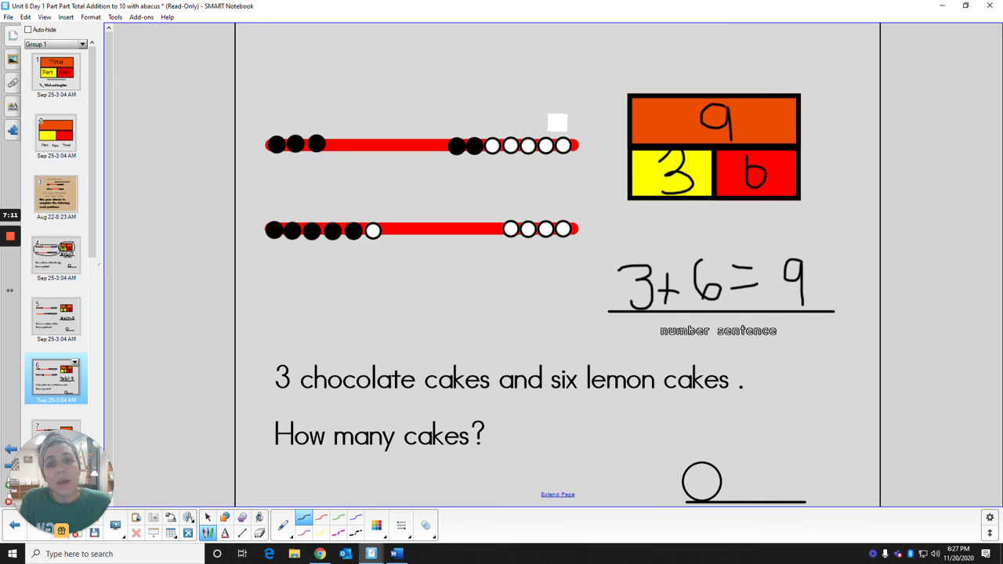
{"action": "mouse_move", "coordinate": [809, 112]}
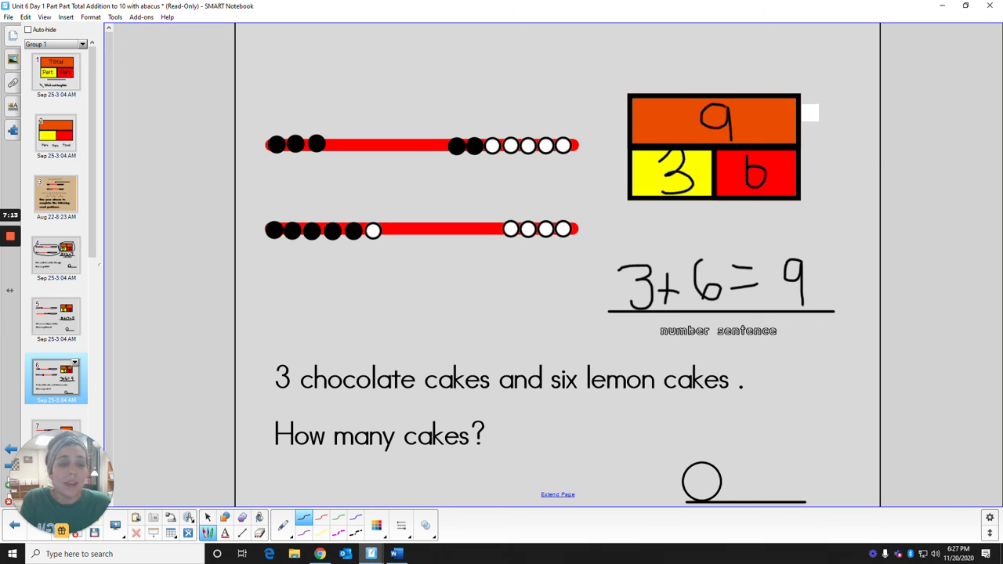